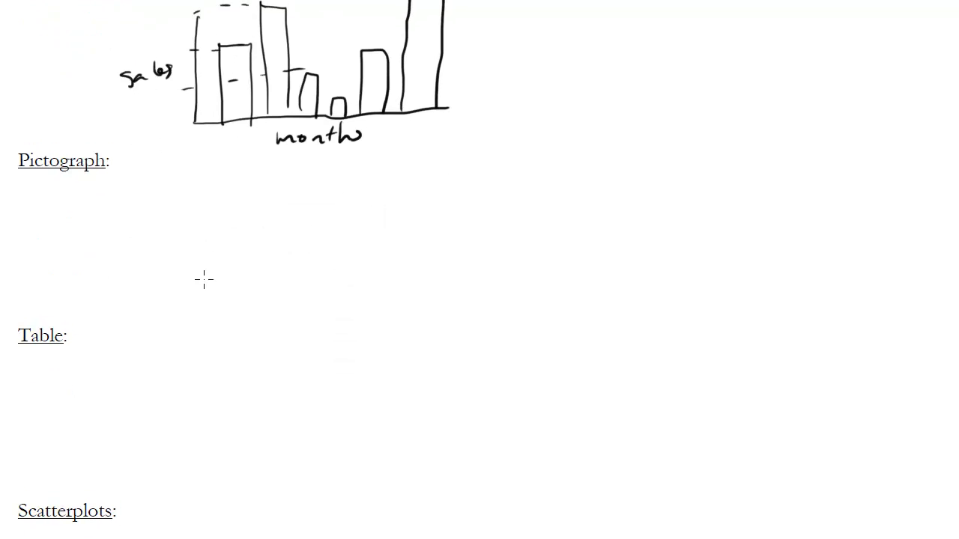
{"action": "mouse_move", "coordinate": [203, 179]}
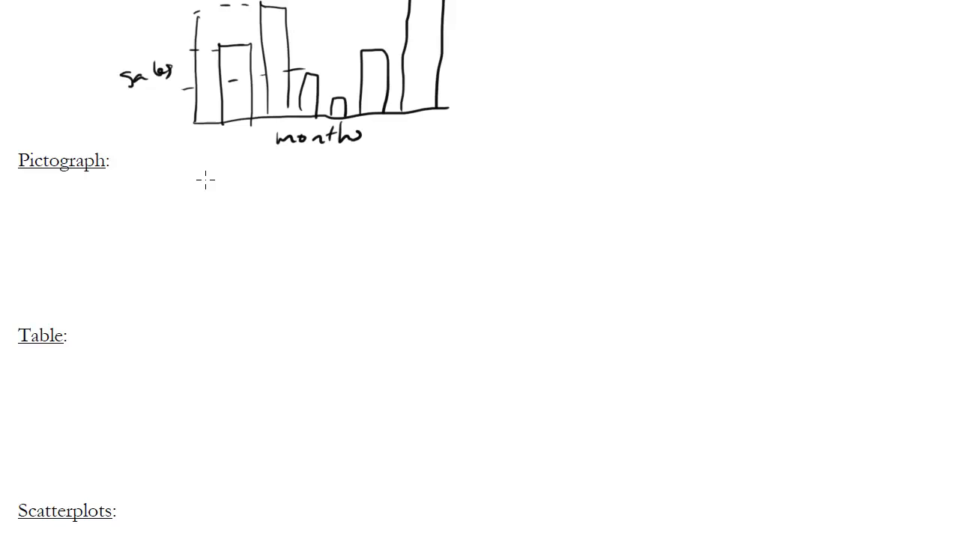
{"action": "mouse_move", "coordinate": [221, 215]}
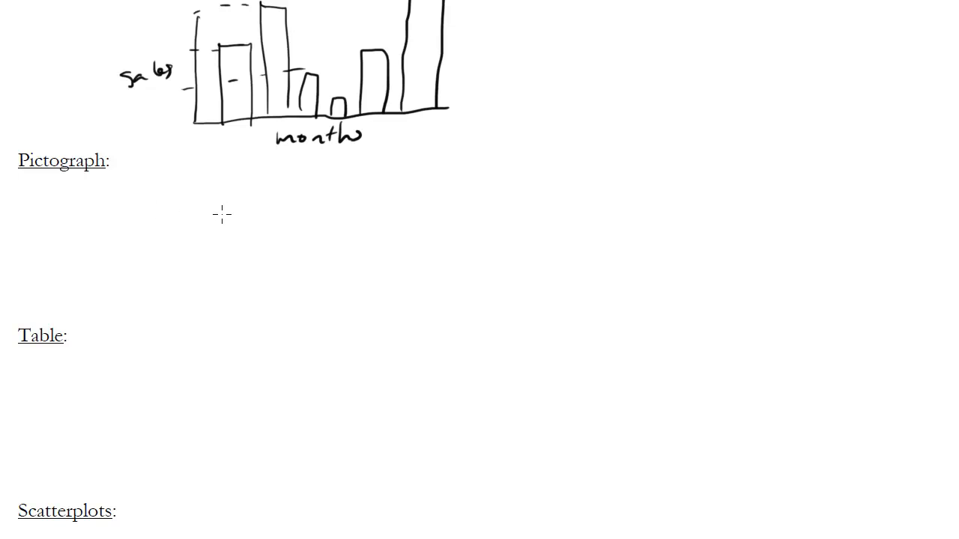